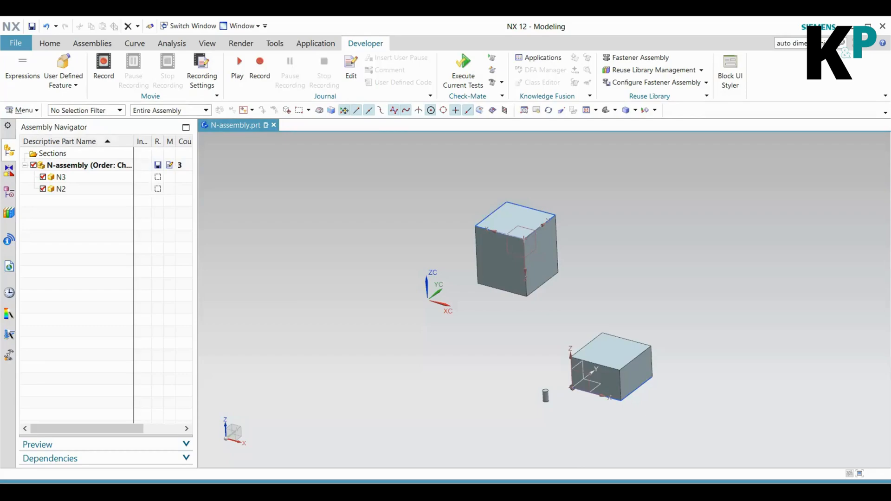
{"action": "mouse_move", "coordinate": [400, 226]}
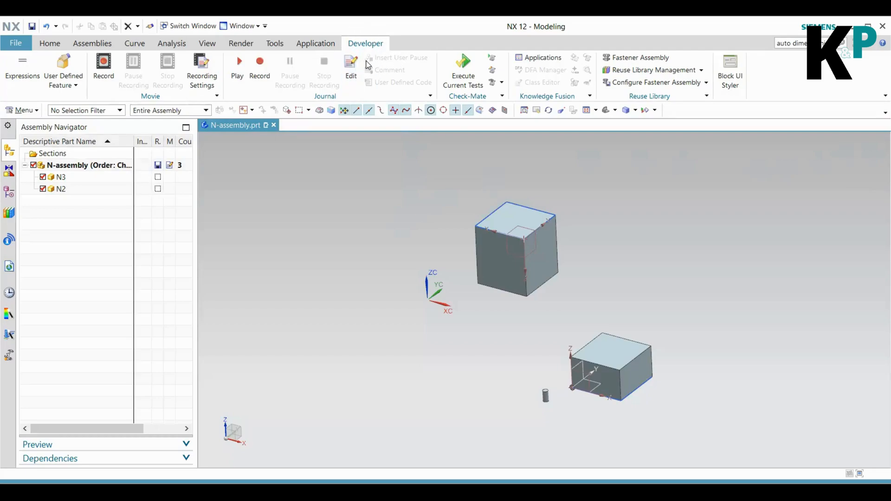
{"action": "mouse_move", "coordinate": [401, 48]}
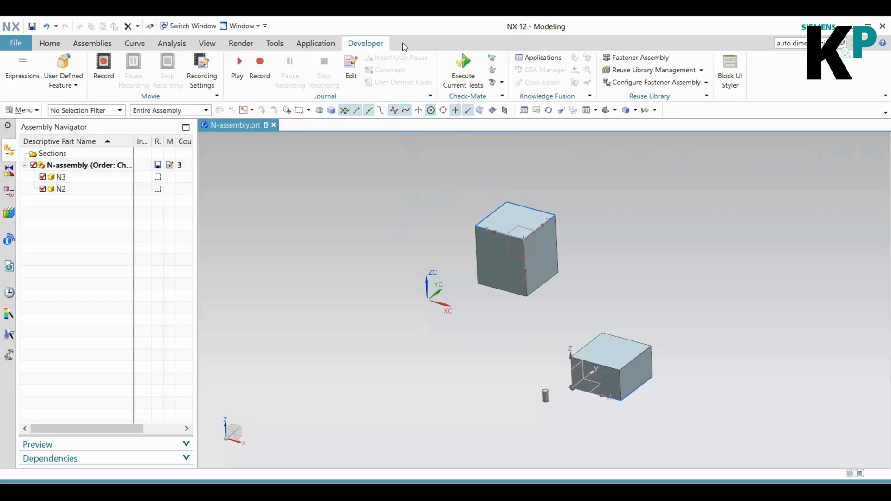
Record the session to a C# journal named journal-1 in the NX Models folder
{"action": "right_click", "coordinate": [404, 46]}
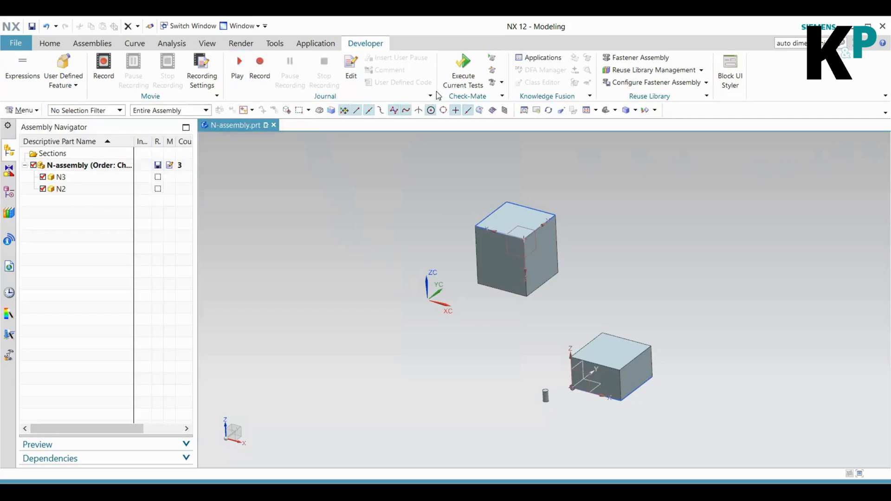
{"action": "mouse_move", "coordinate": [229, 68]}
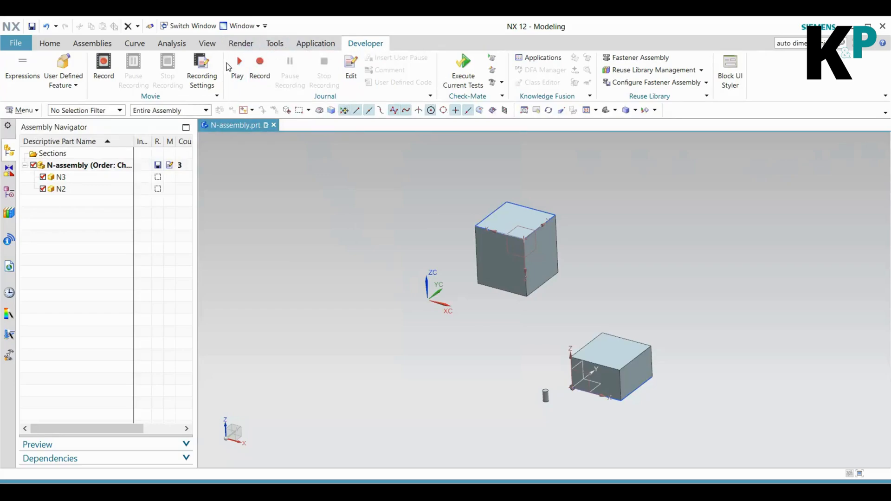
{"action": "mouse_move", "coordinate": [340, 100]}
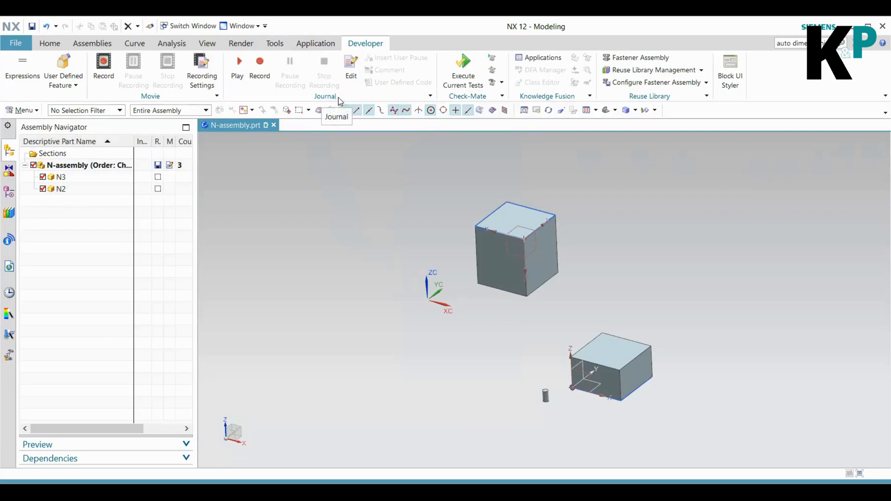
{"action": "mouse_move", "coordinate": [259, 63]}
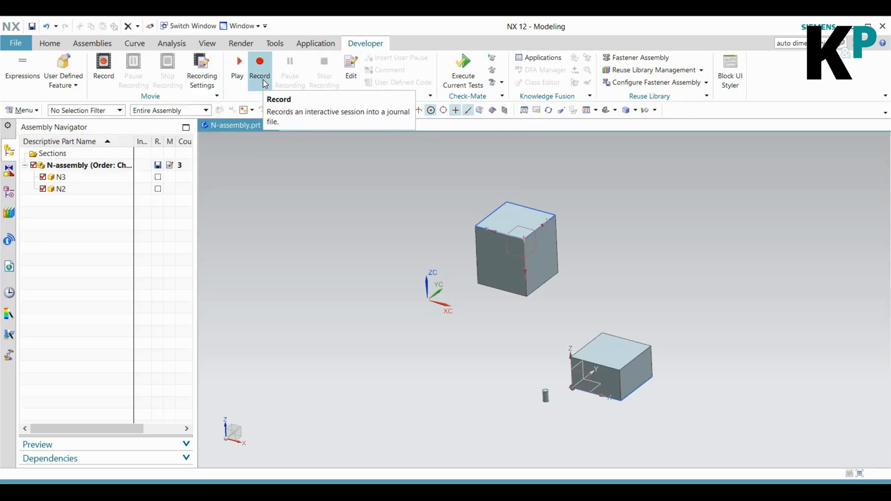
{"action": "left_click", "coordinate": [260, 59]}
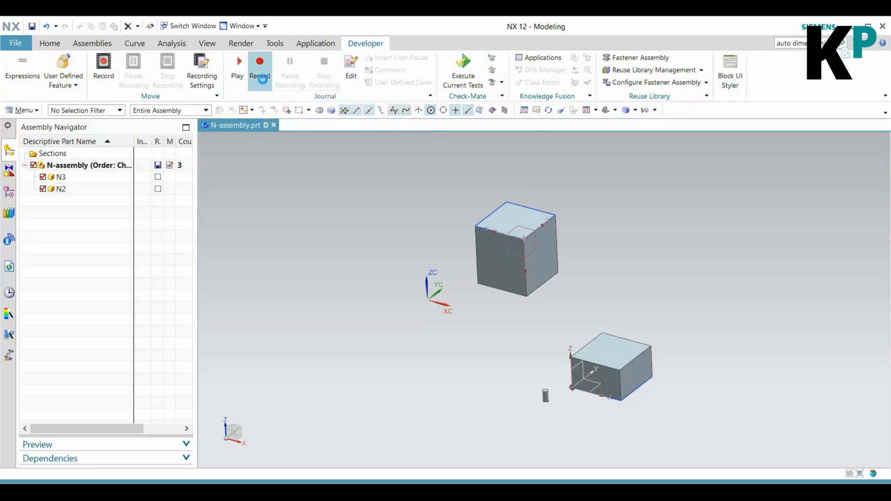
{"action": "left_click", "coordinate": [259, 63]}
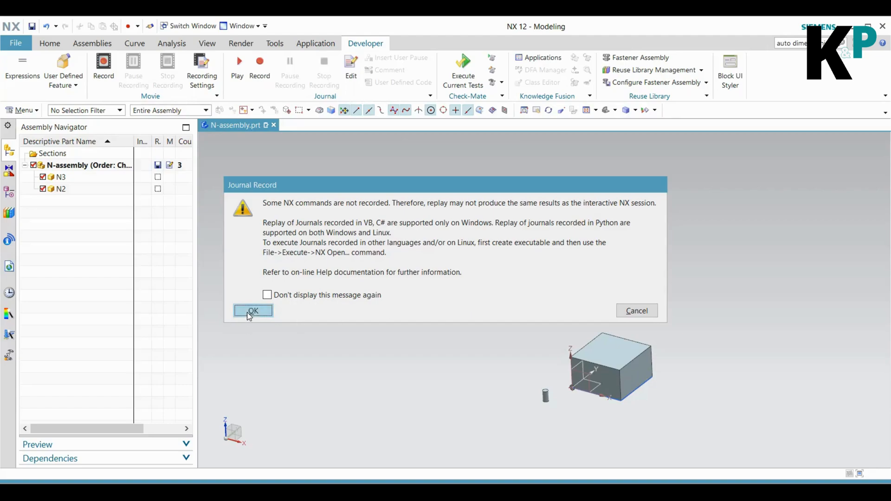
{"action": "left_click", "coordinate": [252, 310]}
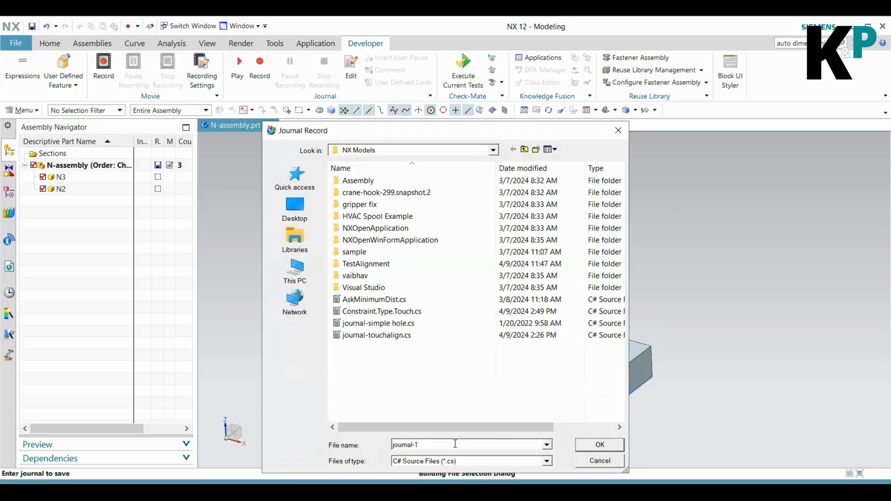
{"action": "mouse_move", "coordinate": [419, 468]}
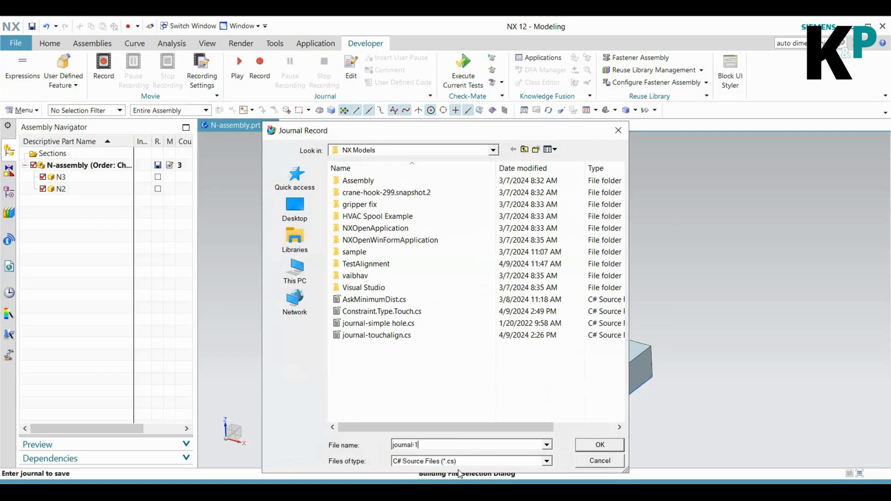
{"action": "left_click", "coordinate": [600, 444]}
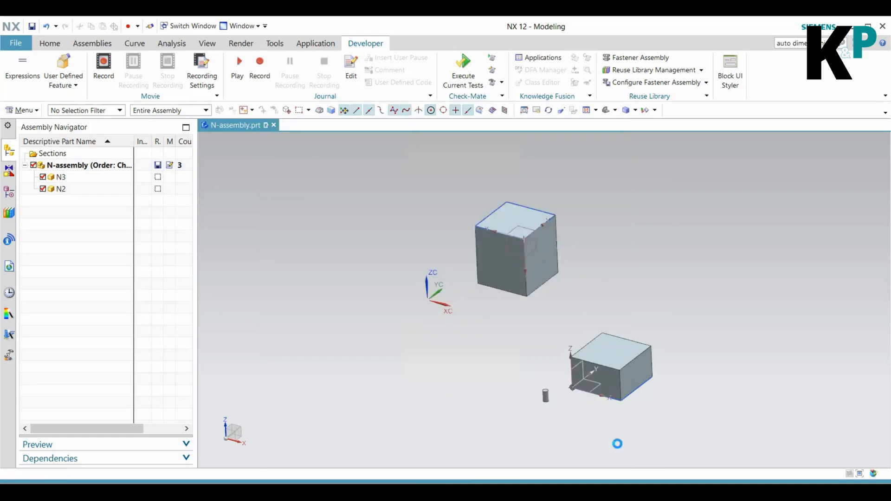
{"action": "left_click", "coordinate": [103, 61]}
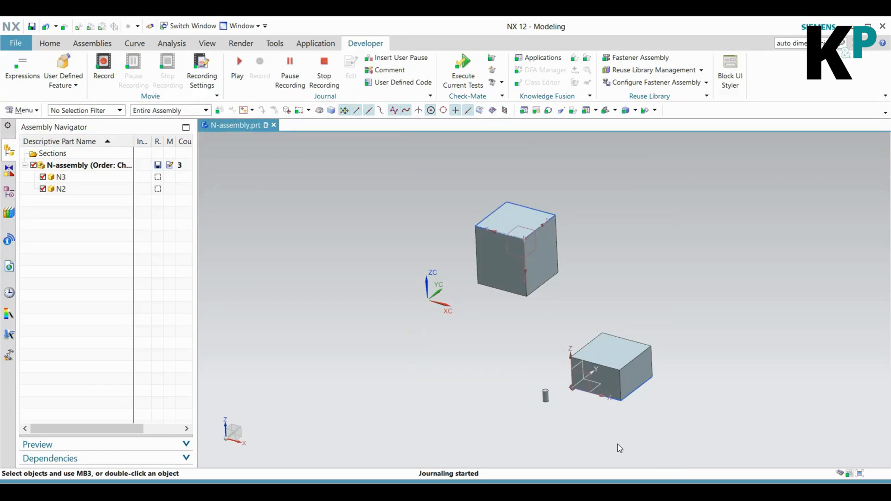
{"action": "mouse_move", "coordinate": [362, 280]}
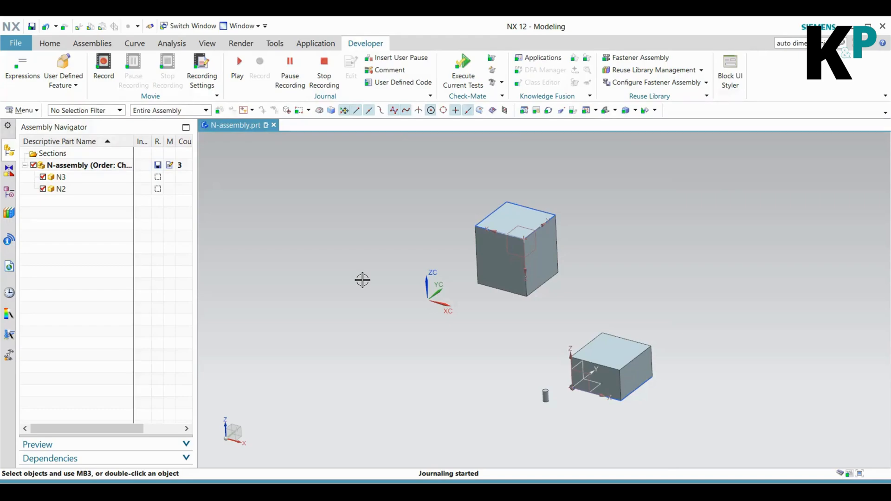
{"action": "mouse_move", "coordinate": [368, 273]}
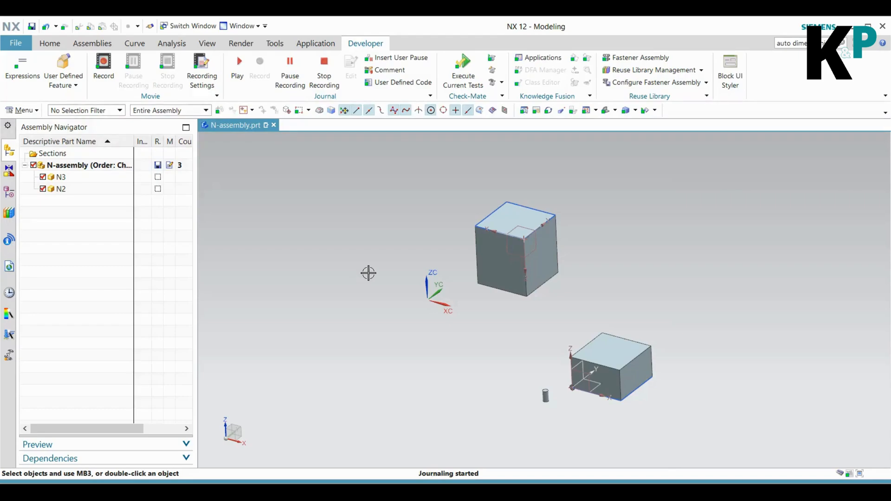
{"action": "left_click", "coordinate": [23, 110]}
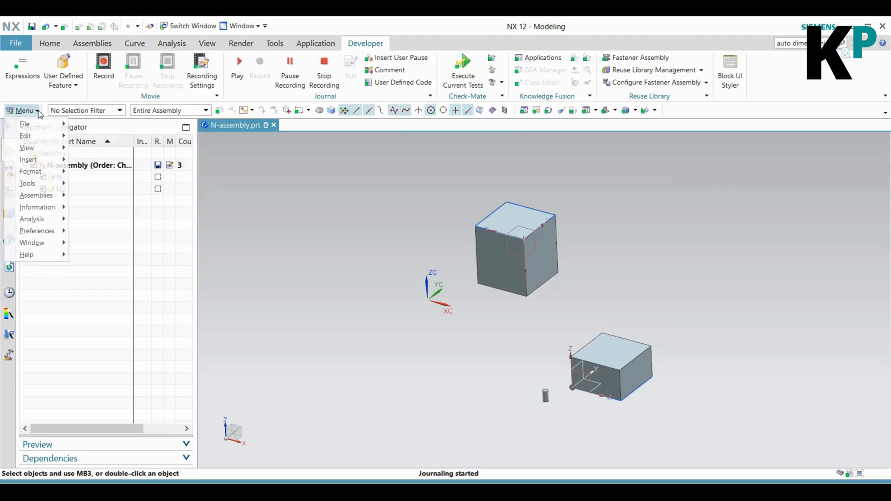
{"action": "mouse_move", "coordinate": [28, 159]}
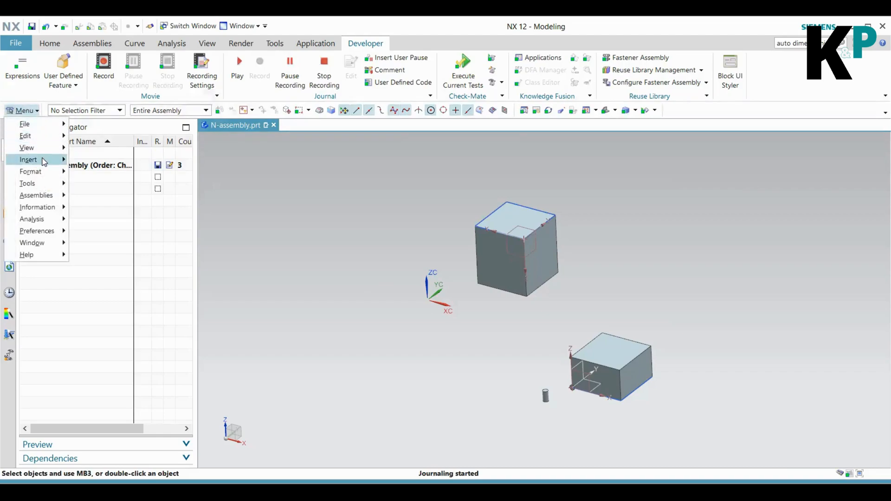
{"action": "left_click", "coordinate": [28, 159]}
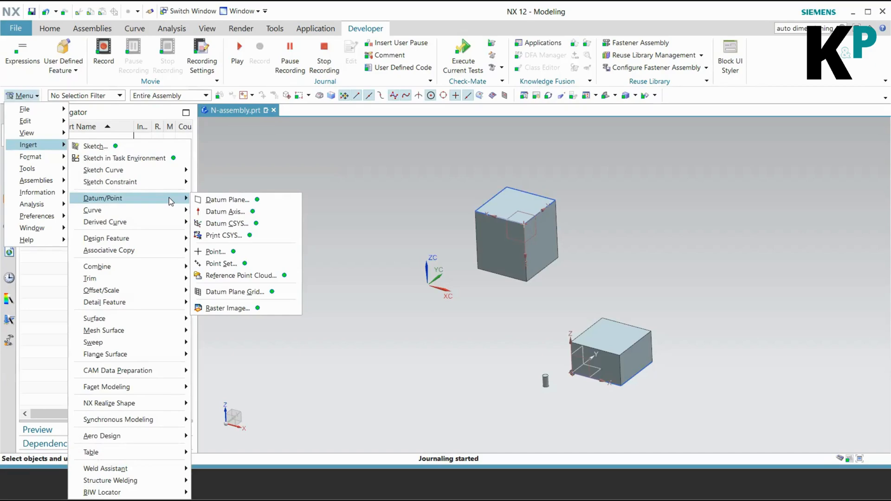
{"action": "mouse_move", "coordinate": [92, 211]}
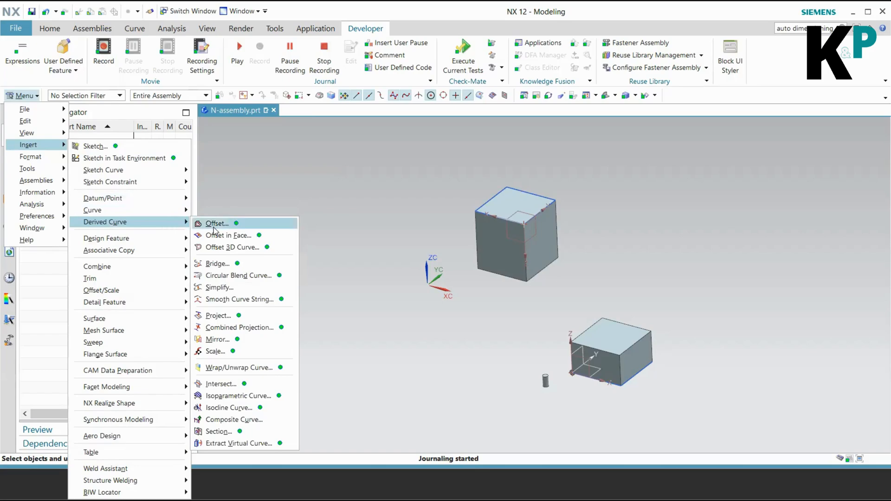
{"action": "mouse_move", "coordinate": [253, 289]}
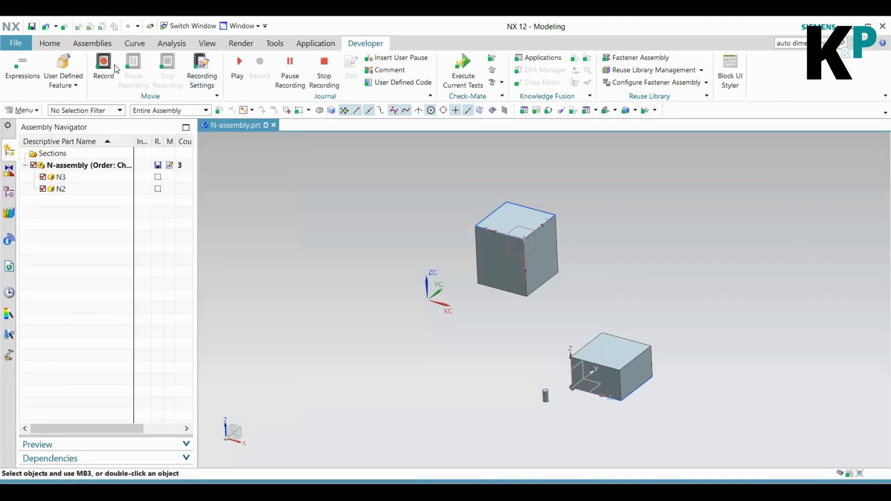
Draw a straight line from a lower-left point to a point at the right
{"action": "left_click", "coordinate": [134, 43]}
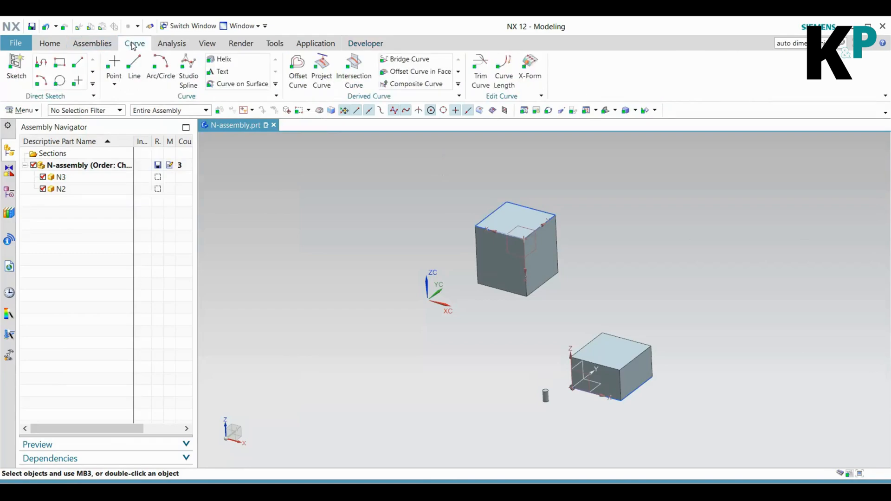
{"action": "mouse_move", "coordinate": [113, 63]}
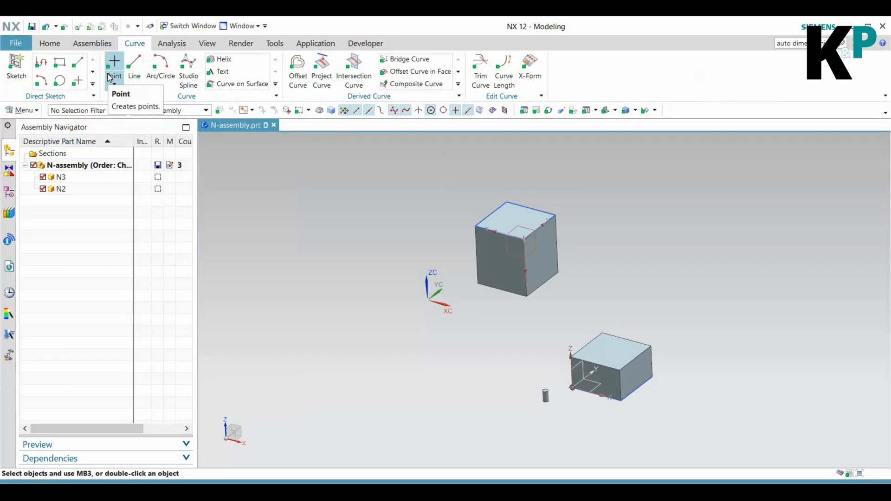
{"action": "mouse_move", "coordinate": [124, 77]}
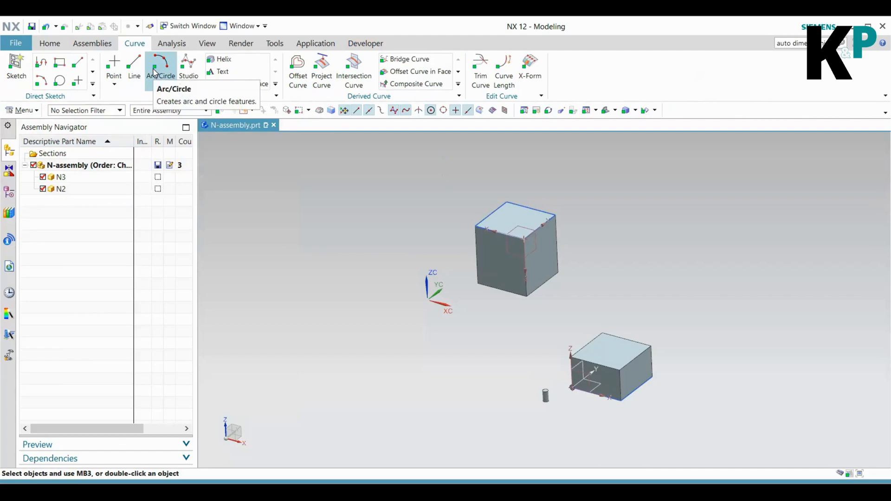
{"action": "mouse_move", "coordinate": [282, 181]}
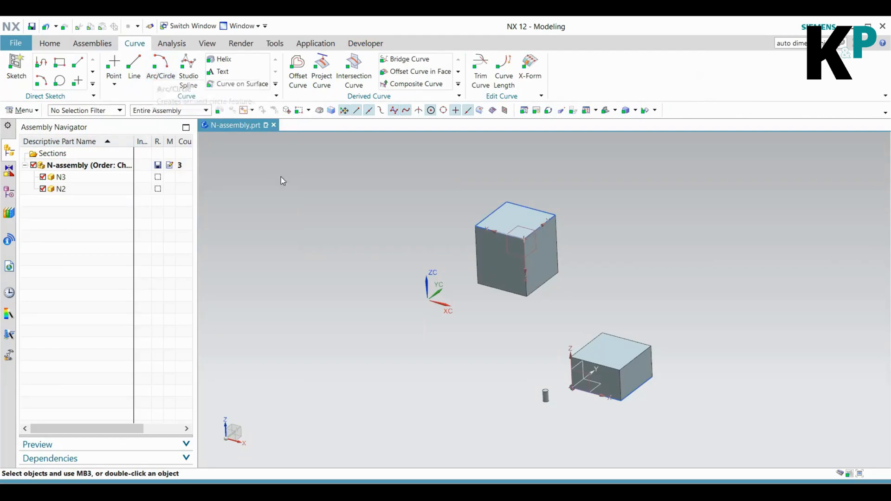
{"action": "mouse_move", "coordinate": [325, 243]}
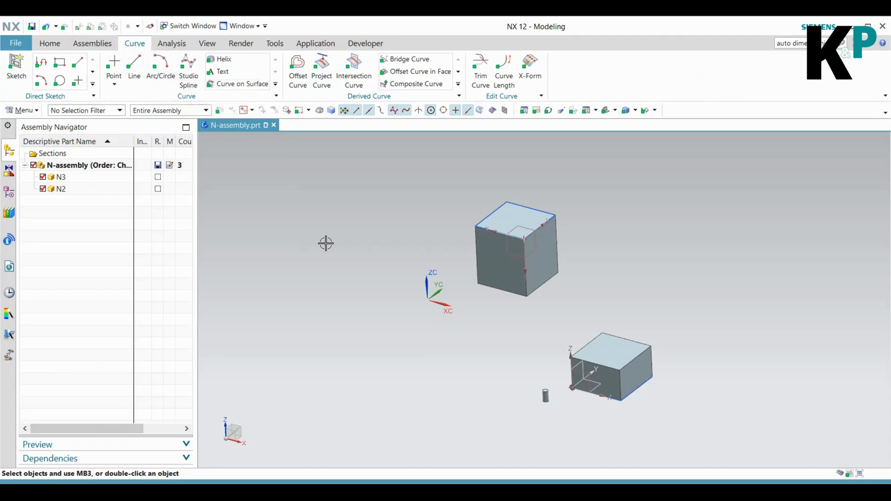
{"action": "mouse_move", "coordinate": [353, 246]}
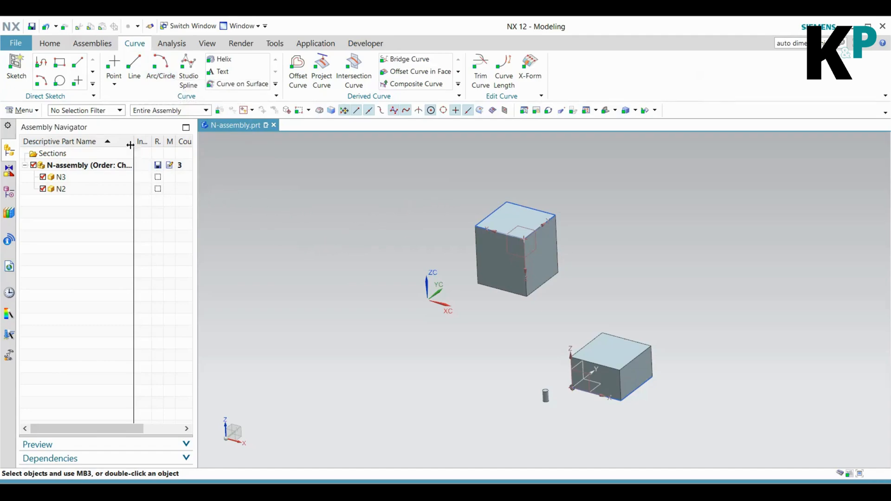
{"action": "mouse_move", "coordinate": [132, 63]}
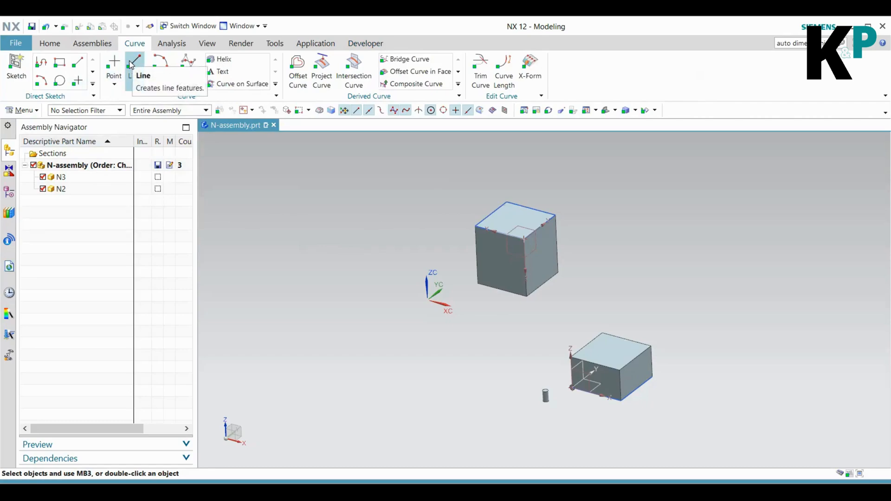
{"action": "left_click", "coordinate": [134, 64]}
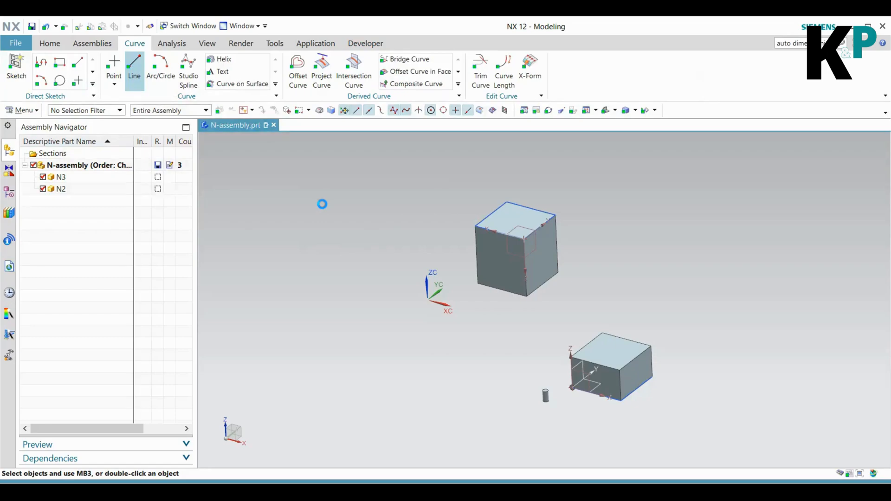
{"action": "left_click", "coordinate": [134, 64]}
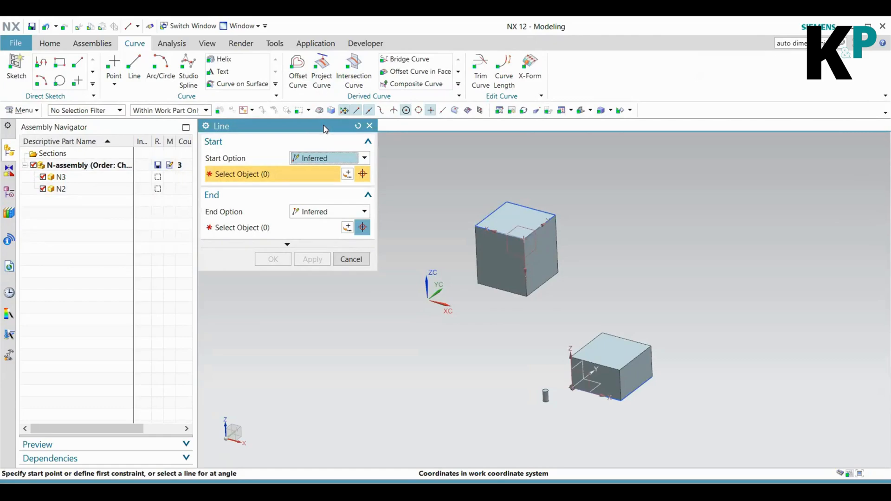
{"action": "mouse_move", "coordinate": [366, 359]}
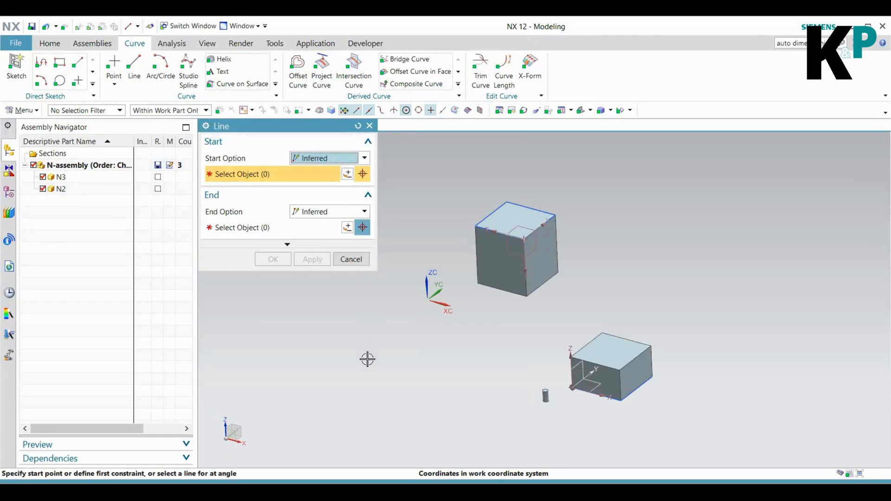
{"action": "left_click", "coordinate": [367, 359]}
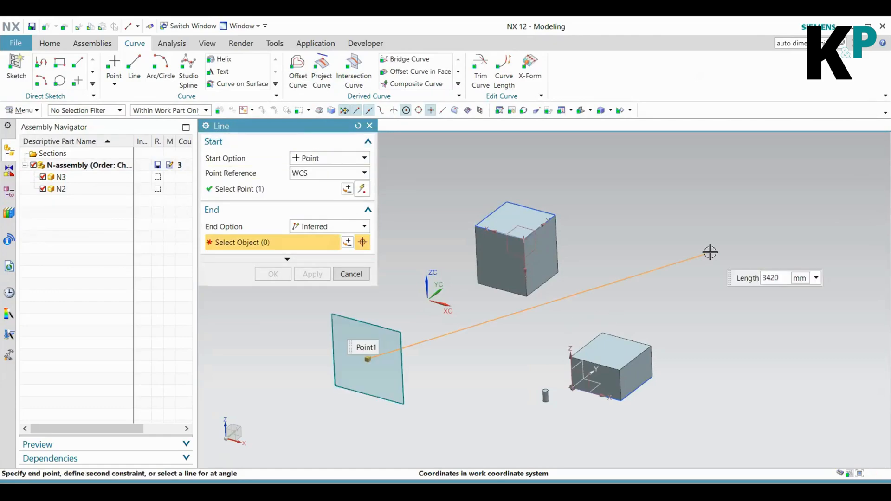
{"action": "left_click", "coordinate": [709, 253]}
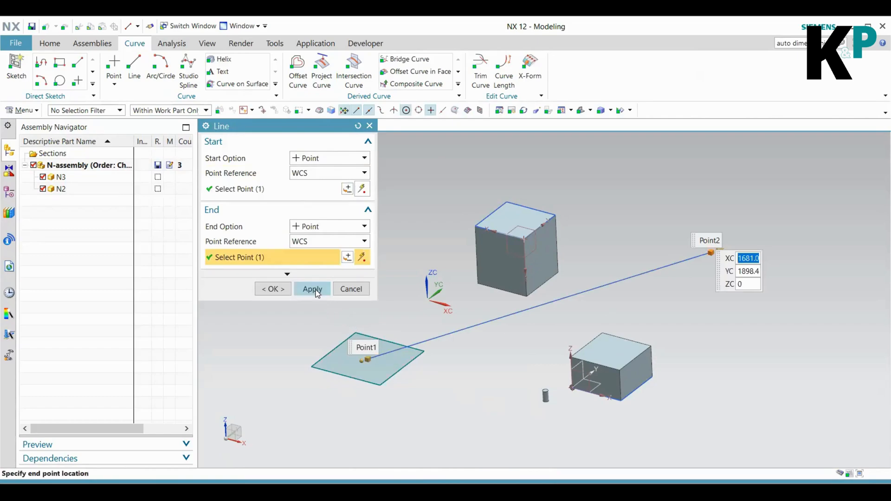
{"action": "left_click", "coordinate": [312, 289]}
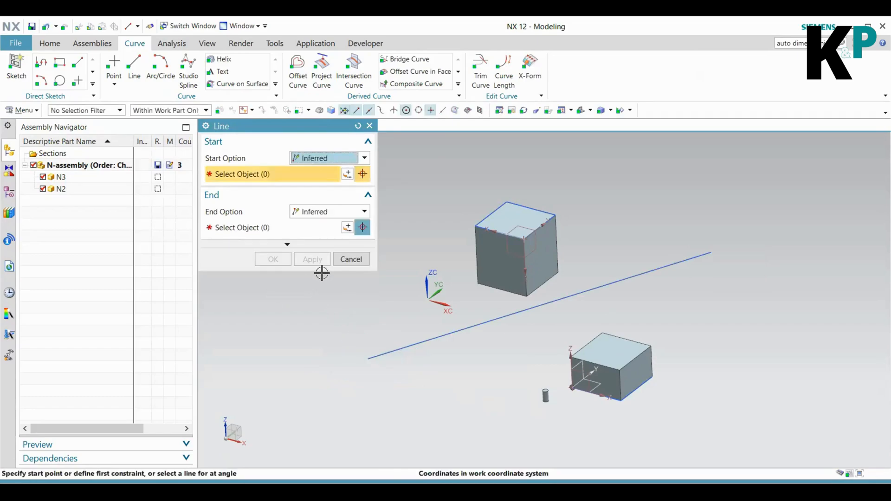
Add a three-point arc joining the line's endpoints, passing above the cube
{"action": "left_click", "coordinate": [351, 260]}
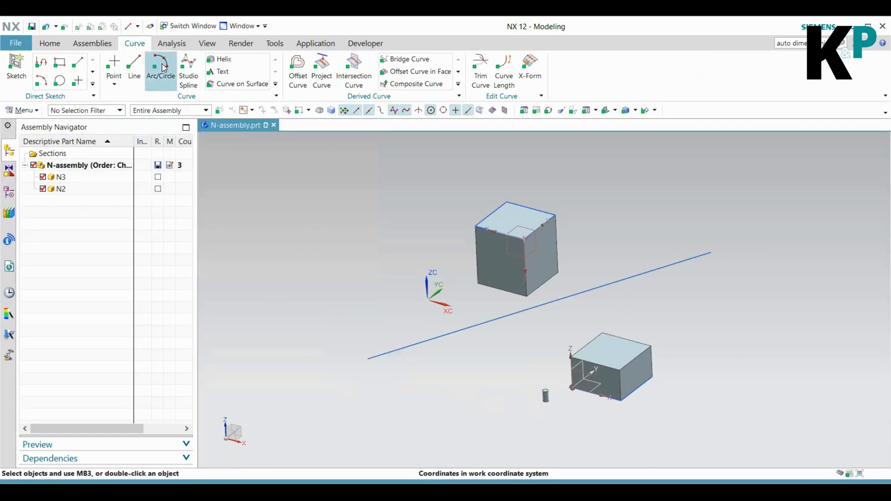
{"action": "left_click", "coordinate": [160, 67]}
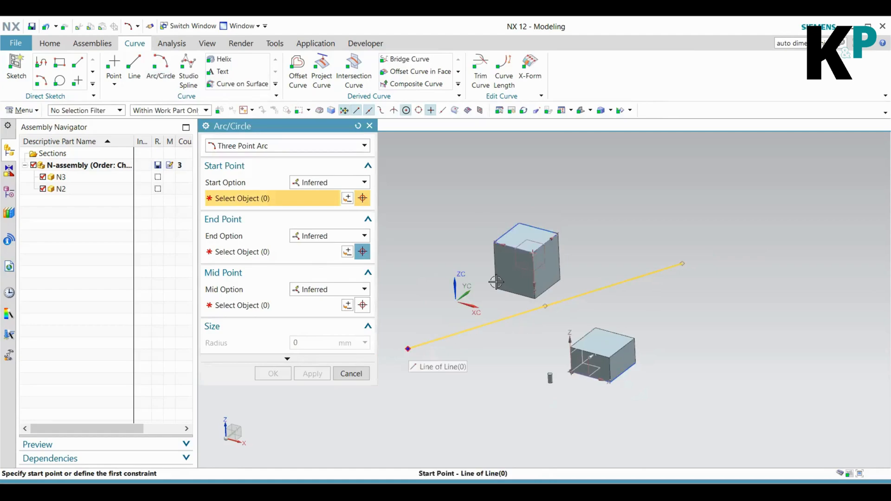
{"action": "left_click", "coordinate": [407, 348]}
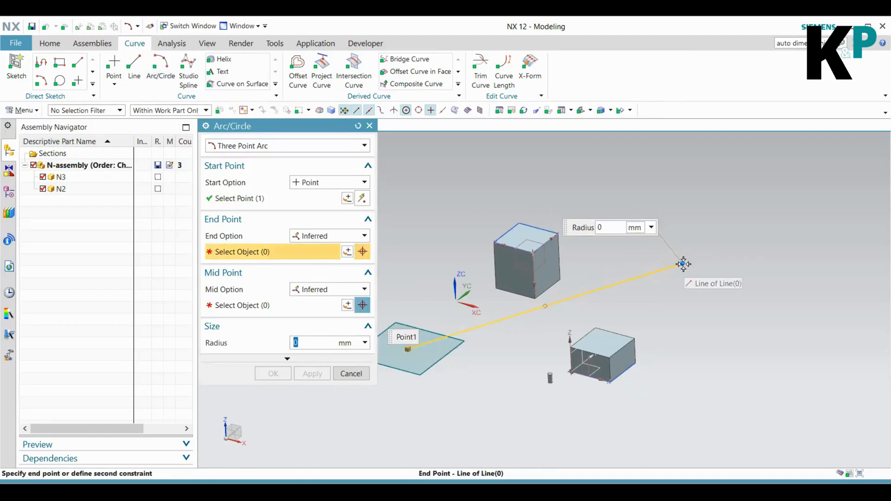
{"action": "left_click", "coordinate": [682, 264]}
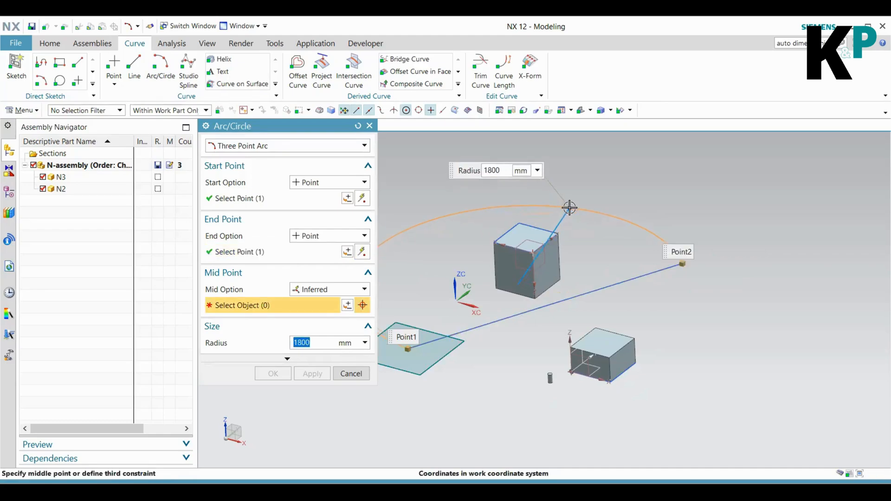
{"action": "left_click", "coordinate": [568, 208]}
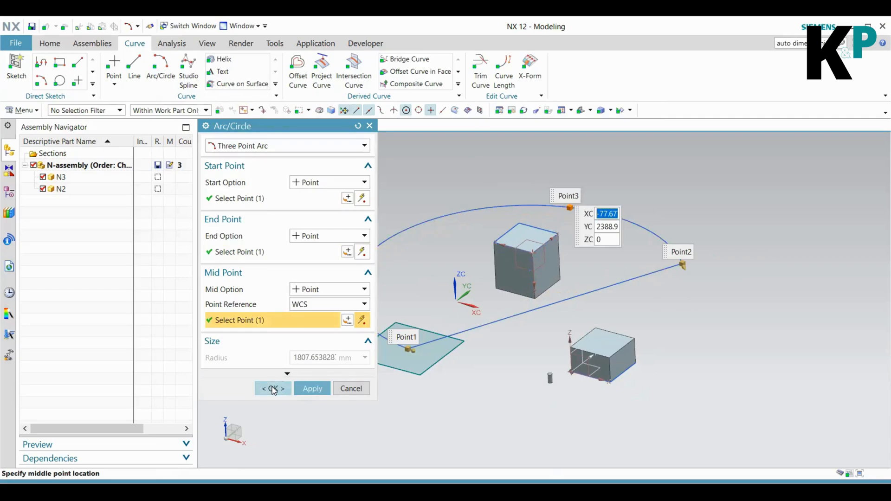
{"action": "left_click", "coordinate": [272, 388]}
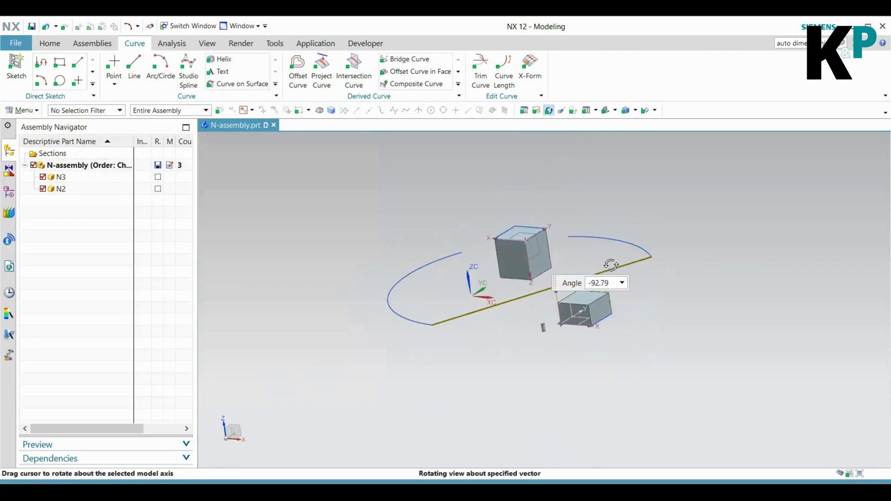
Orbit the view to see the line and arc from above, then clear the selection
{"action": "left_click_drag", "start_coordinate": [611, 264], "coordinate": [540, 264]}
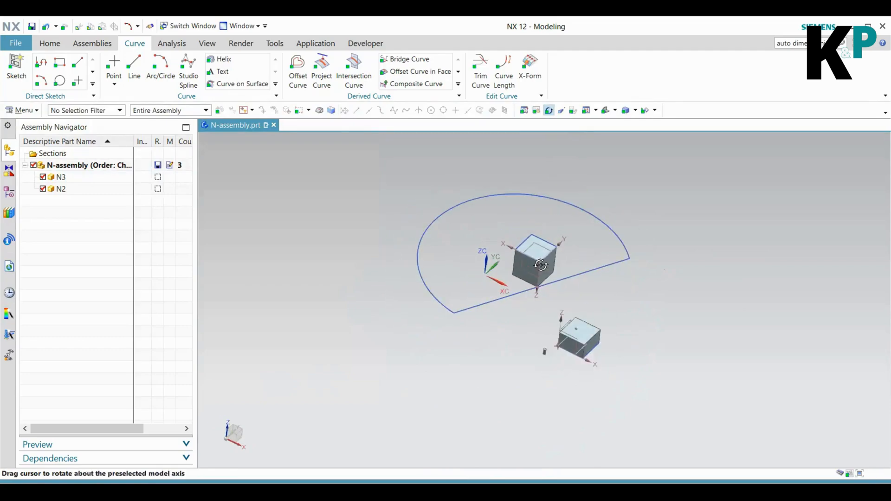
{"action": "left_click_drag", "start_coordinate": [539, 264], "coordinate": [612, 269]}
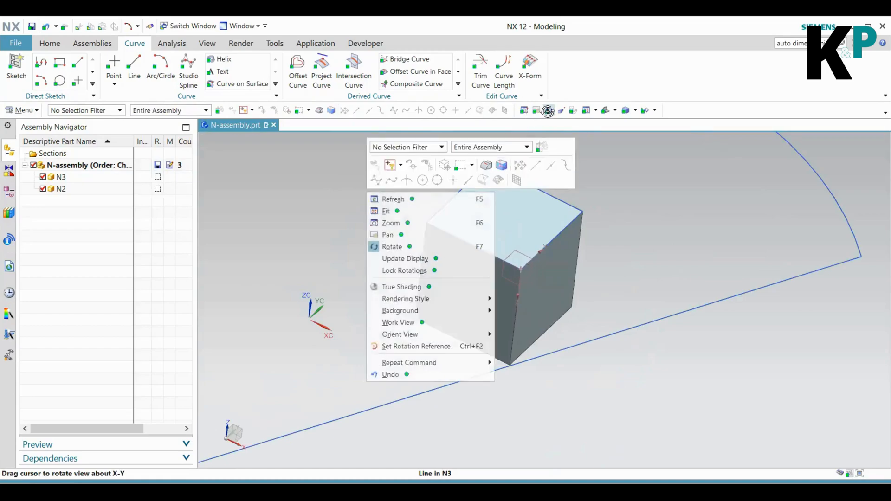
{"action": "left_click", "coordinate": [559, 252]}
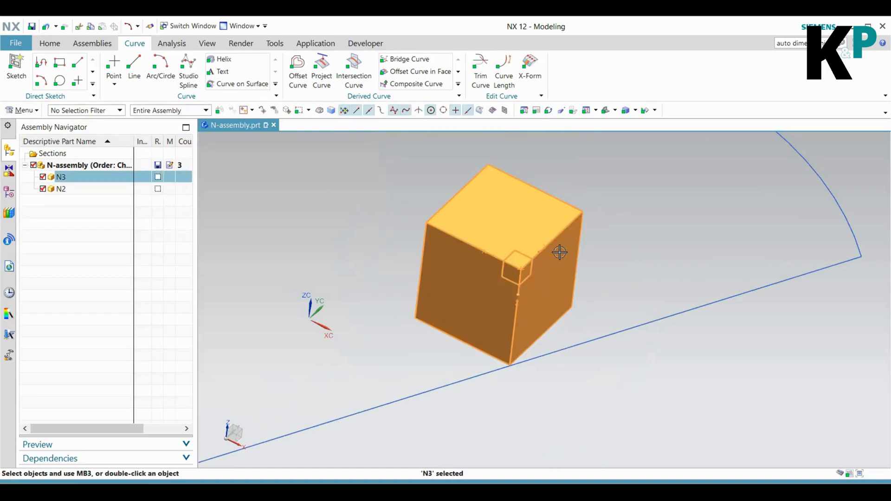
{"action": "left_click", "coordinate": [594, 343]}
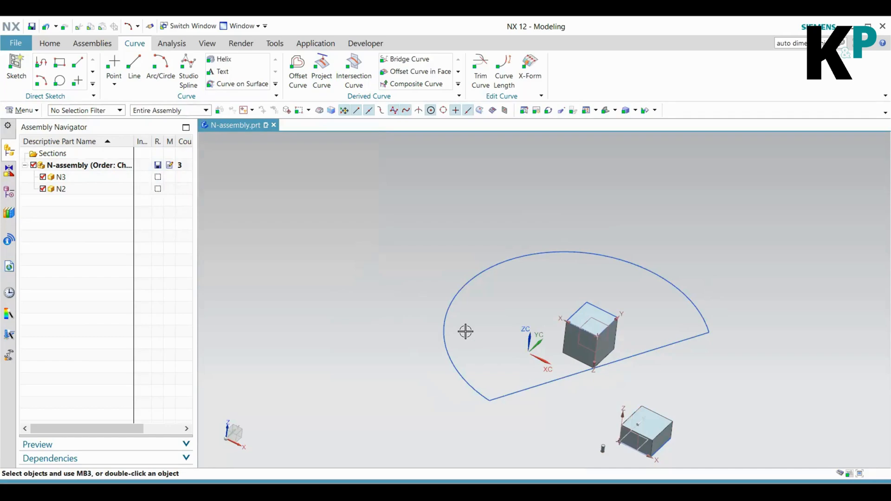
{"action": "mouse_move", "coordinate": [340, 264]}
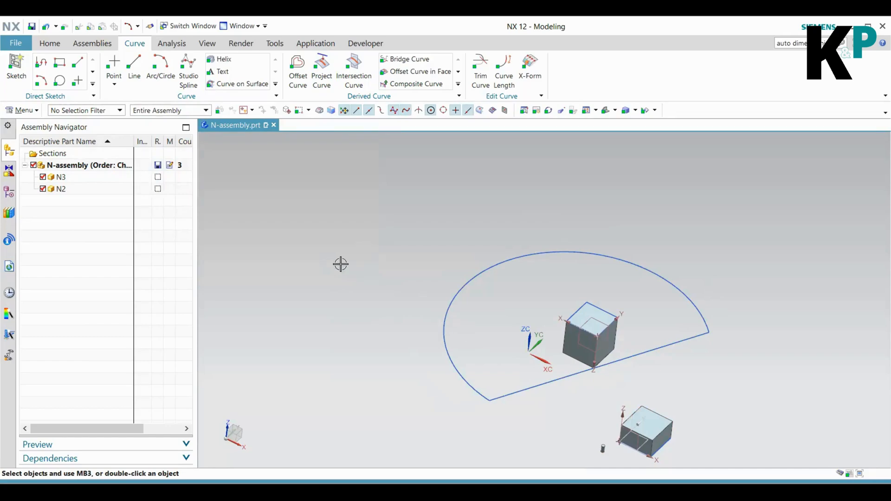
{"action": "mouse_move", "coordinate": [358, 43]}
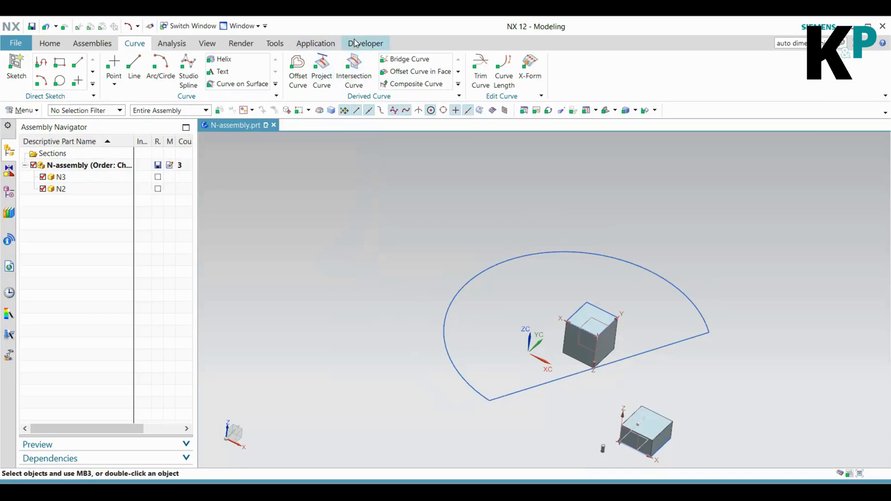
Stop journal recording from the Developer tab's Journal group
{"action": "left_click", "coordinate": [365, 43]}
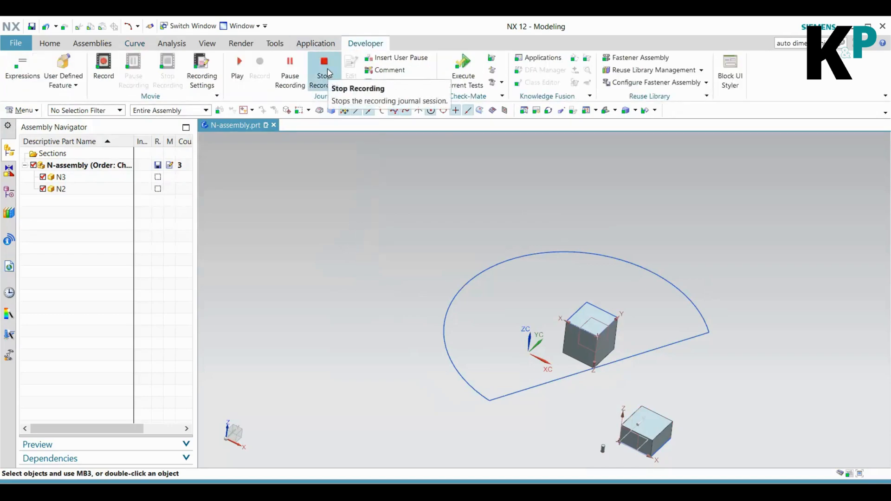
{"action": "left_click", "coordinate": [323, 60]}
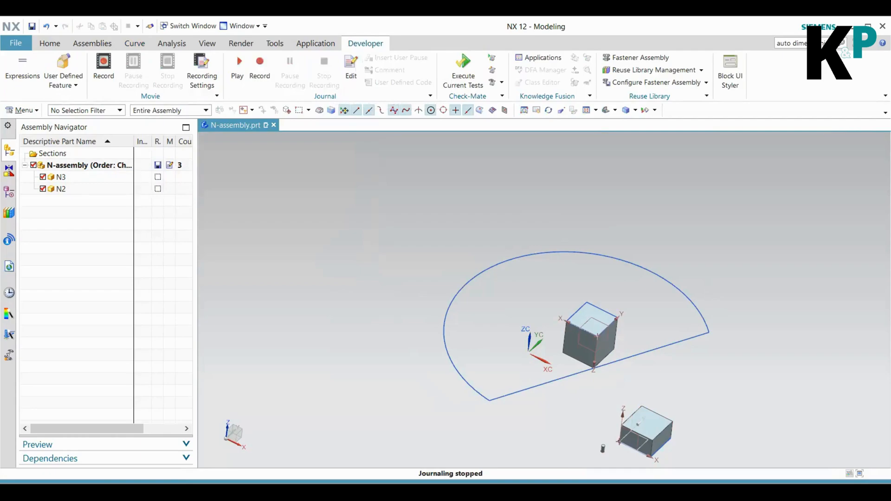
{"action": "left_click", "coordinate": [350, 65]}
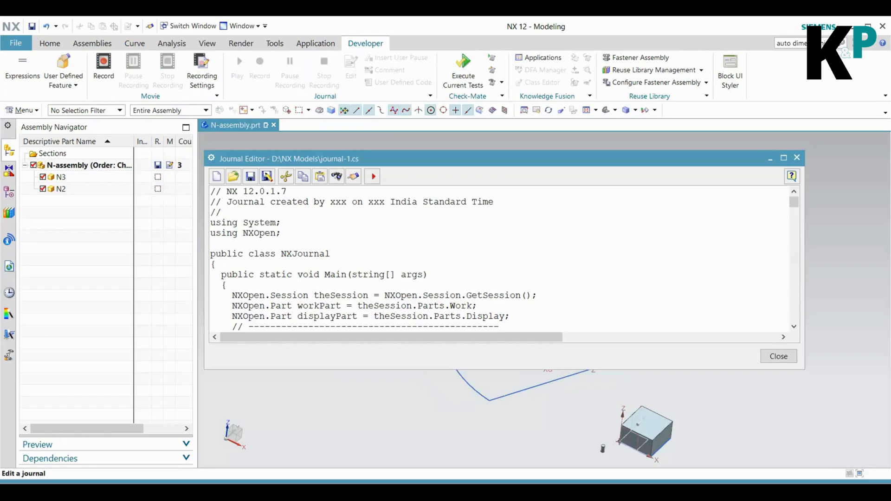
{"action": "mouse_move", "coordinate": [323, 63]}
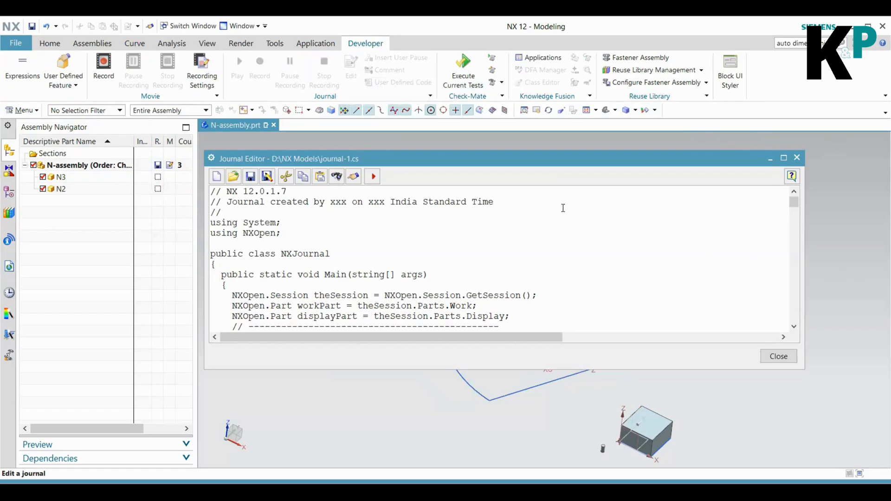
{"action": "mouse_move", "coordinate": [682, 163]}
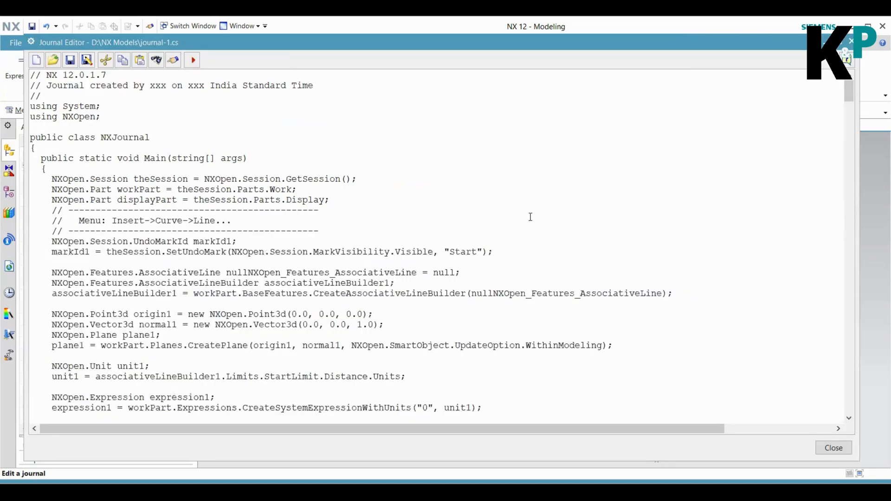
Scroll through the journal-1 C# code to the recorded line-creation section
{"action": "scroll", "scroll_direction": "down", "scroll_amount": 3}
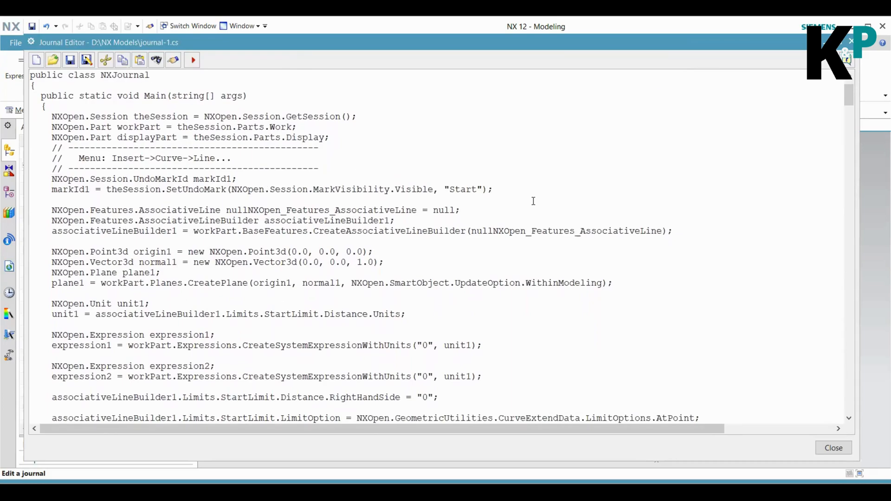
{"action": "left_click", "coordinate": [150, 75]}
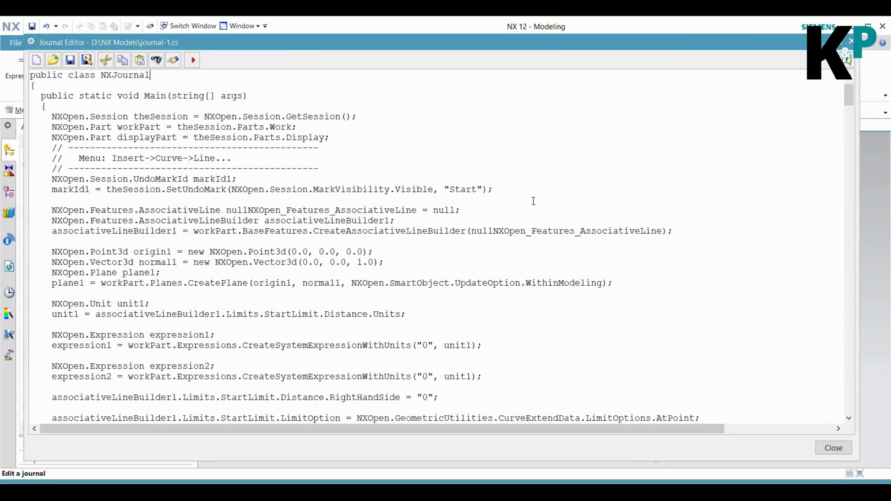
{"action": "scroll", "scroll_direction": "down", "scroll_amount": 3}
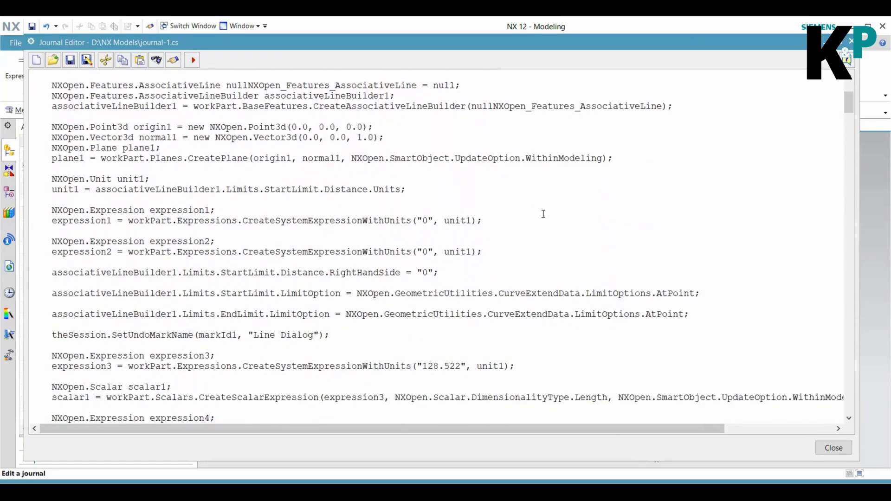